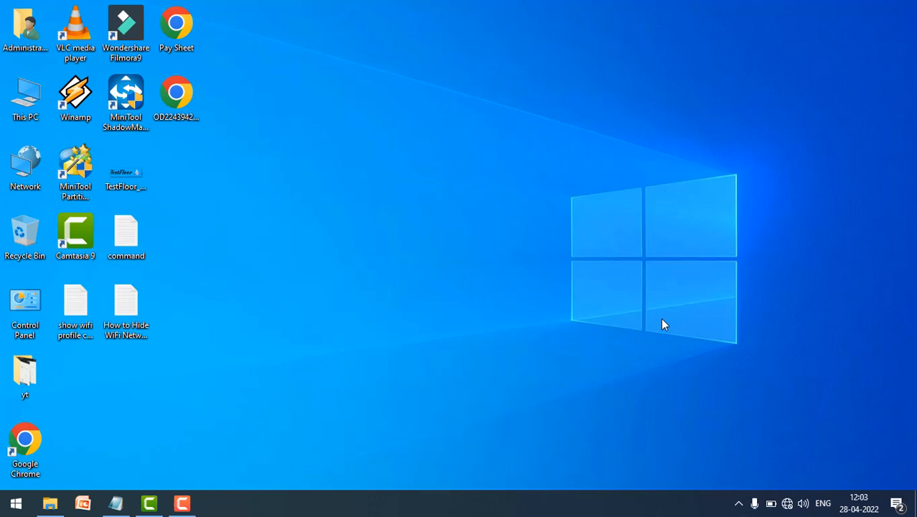
mouse_move(701, 321)
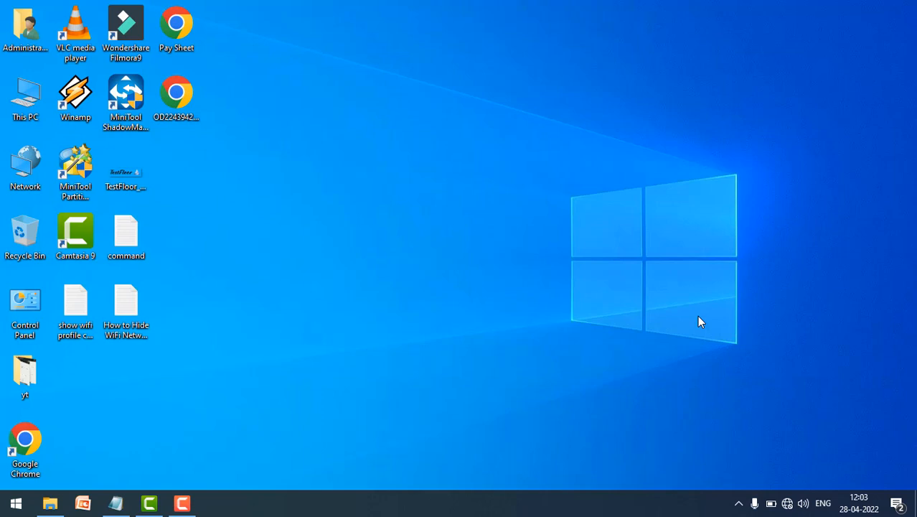
mouse_move(768, 318)
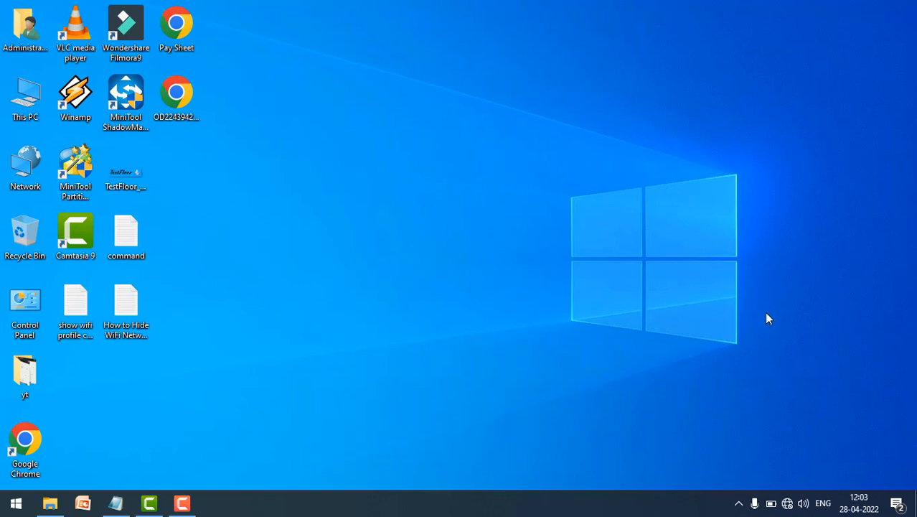
Step: Open the Wi-Fi flyout from the system tray to see available networks
click(787, 502)
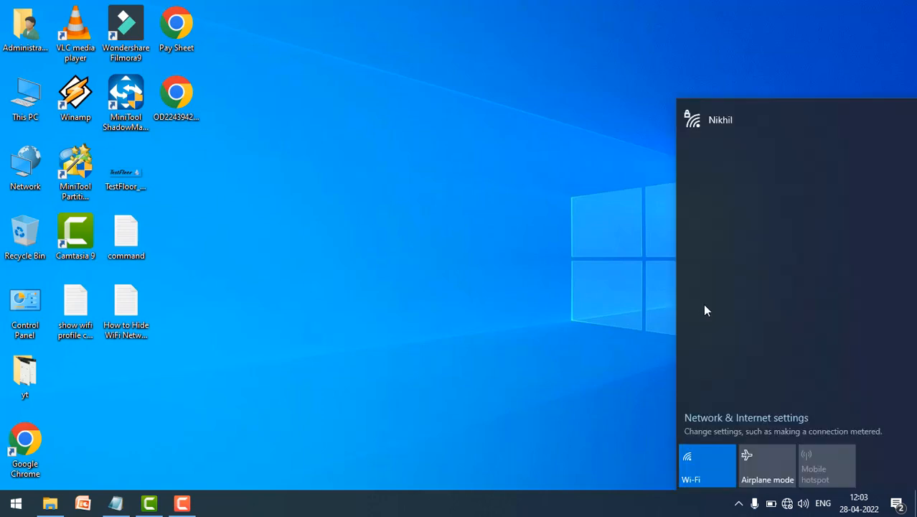
mouse_move(761, 132)
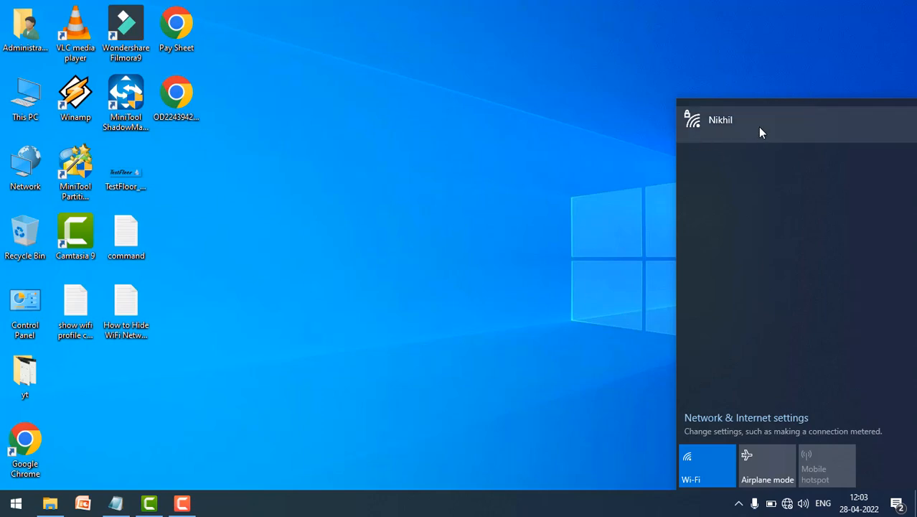
Step: Search for cmd and run Command Prompt as administrator
text(cmd)
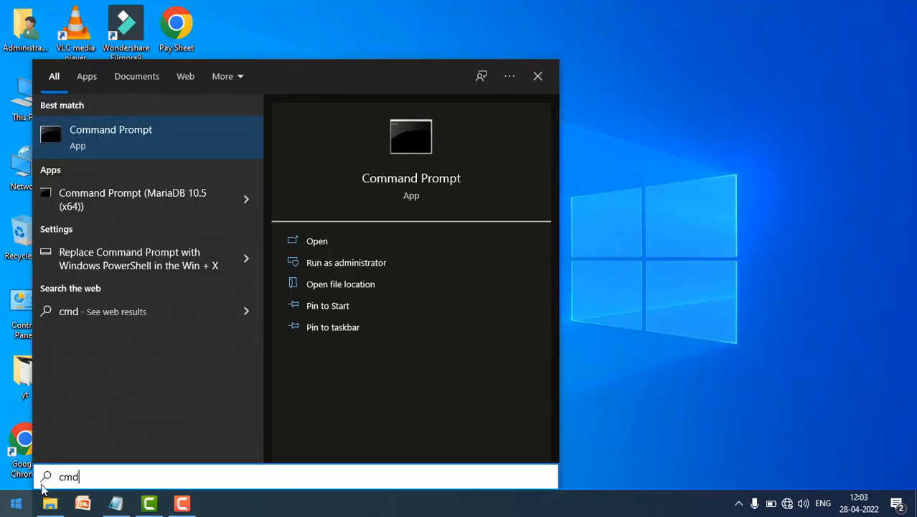
mouse_move(346, 262)
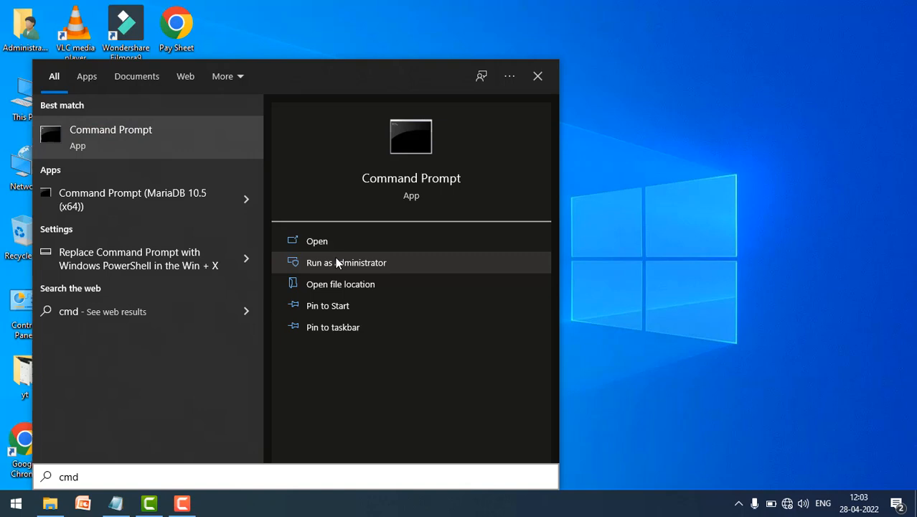
click(347, 262)
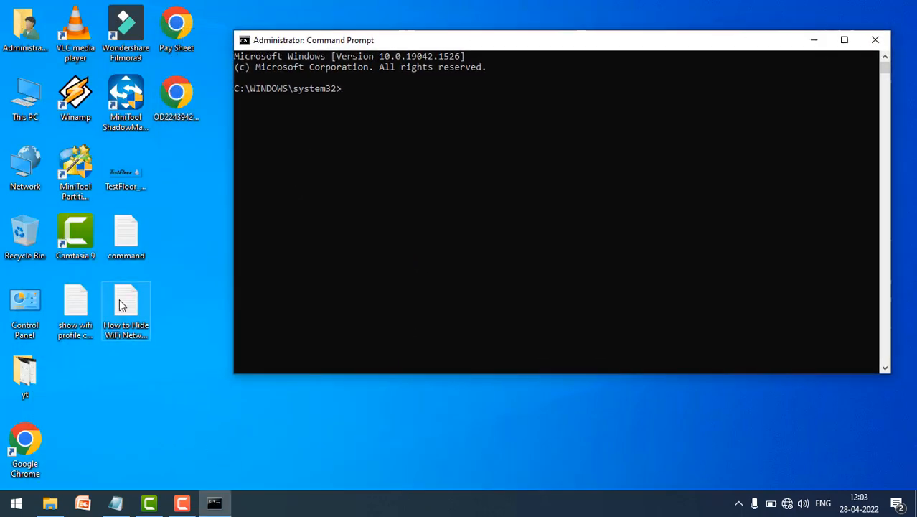
Step: Open the hiding Wi-Fi notes, replace WiFi_Name with Nikhil, and copy the add command
double_click(125, 308)
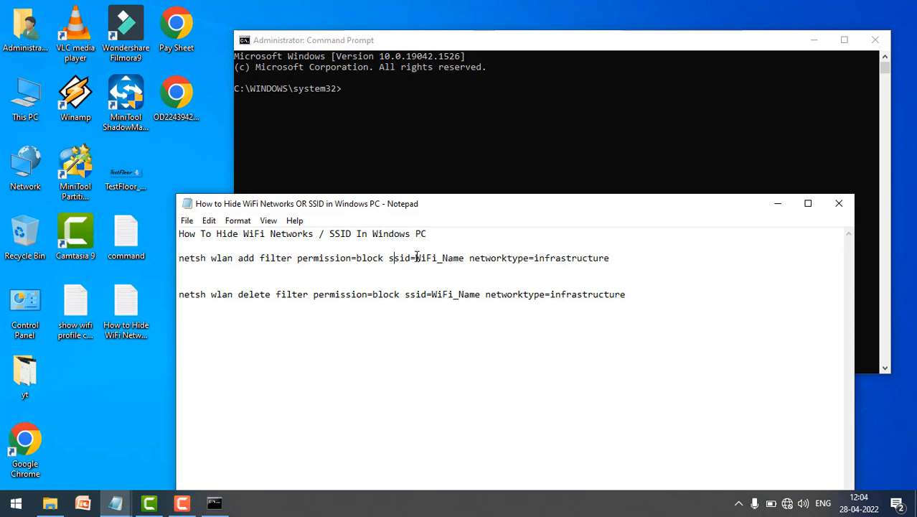
double_click(439, 257)
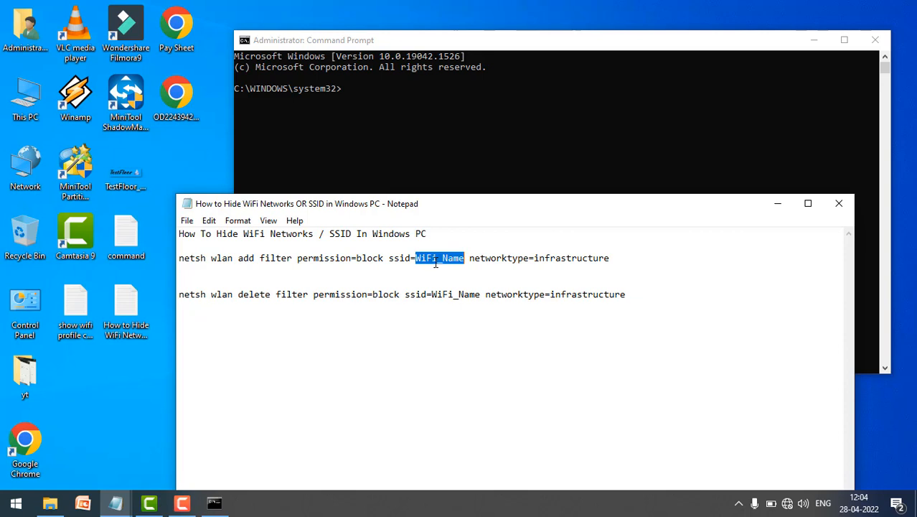
text(Nik)
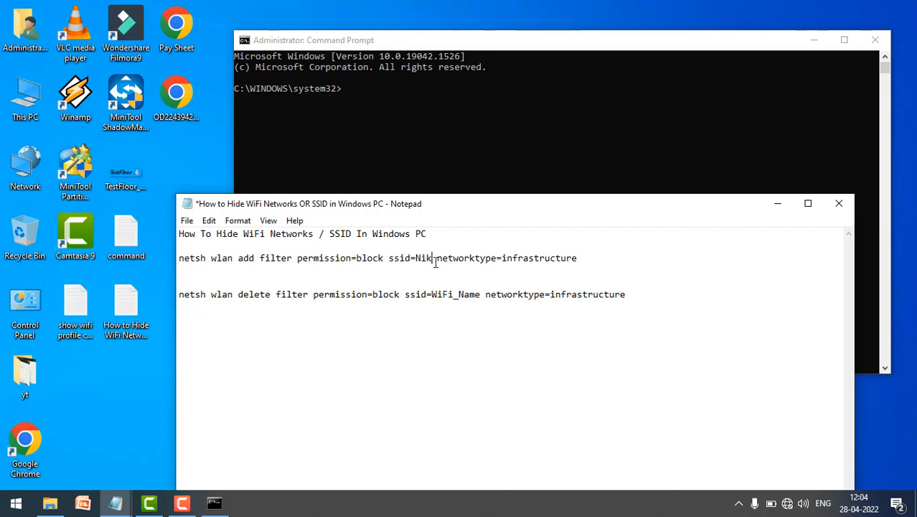
text(hil)
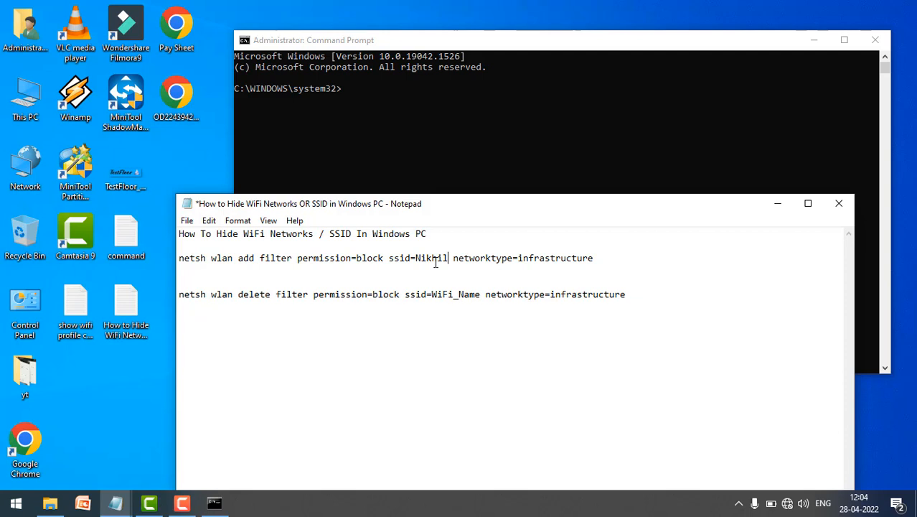
right_click(309, 258)
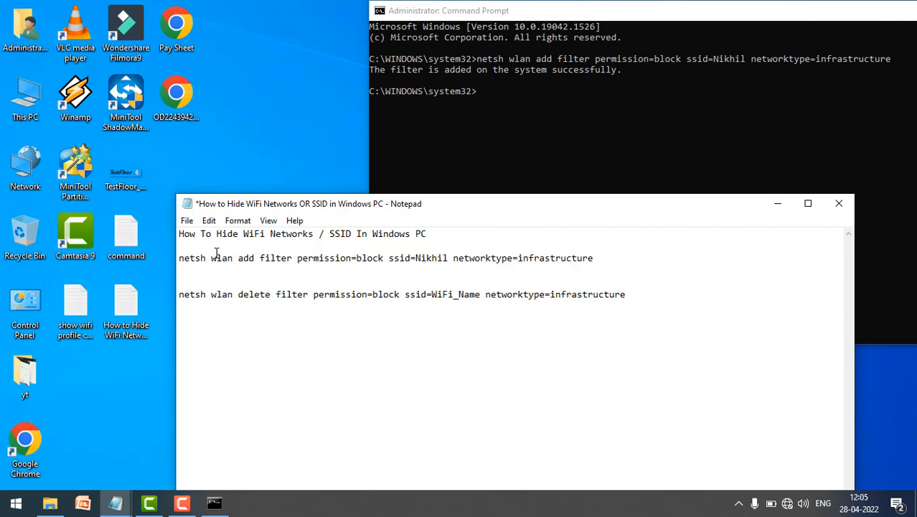
Step: Run the netsh wlan add filter command, then dismiss the network list
double_click(360, 257)
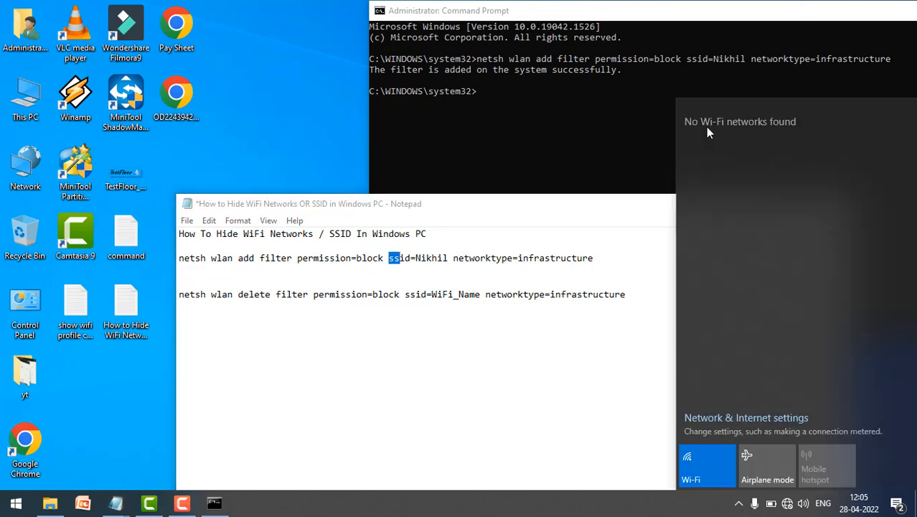
mouse_move(724, 139)
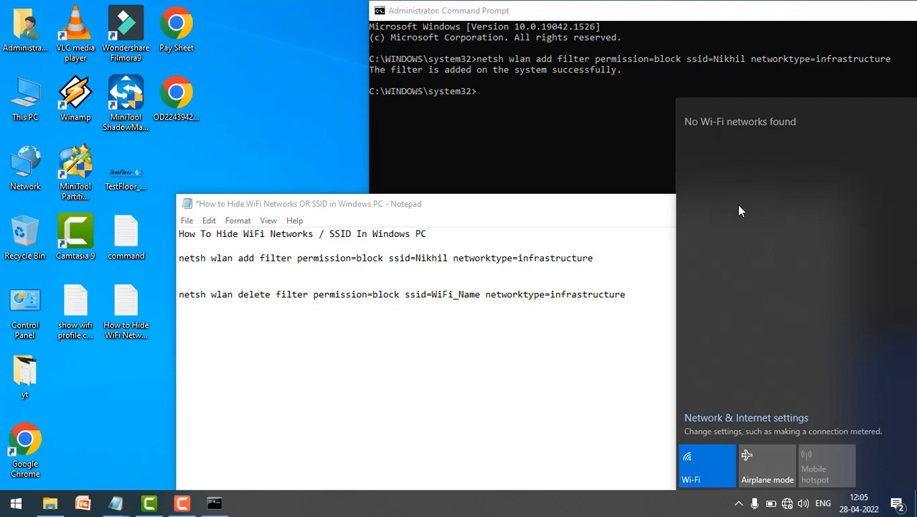
click(478, 254)
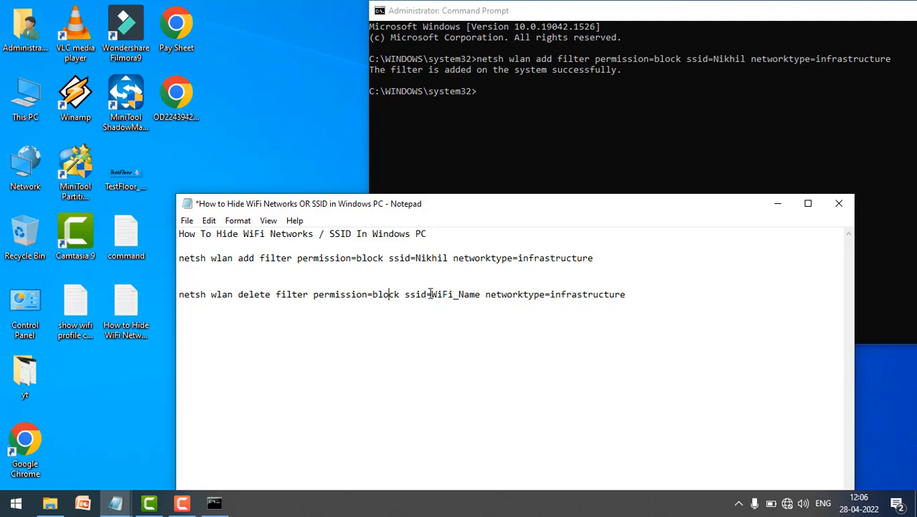
Step: Replace WiFi_Name with Nikhil in the delete command and copy it
double_click(458, 294)
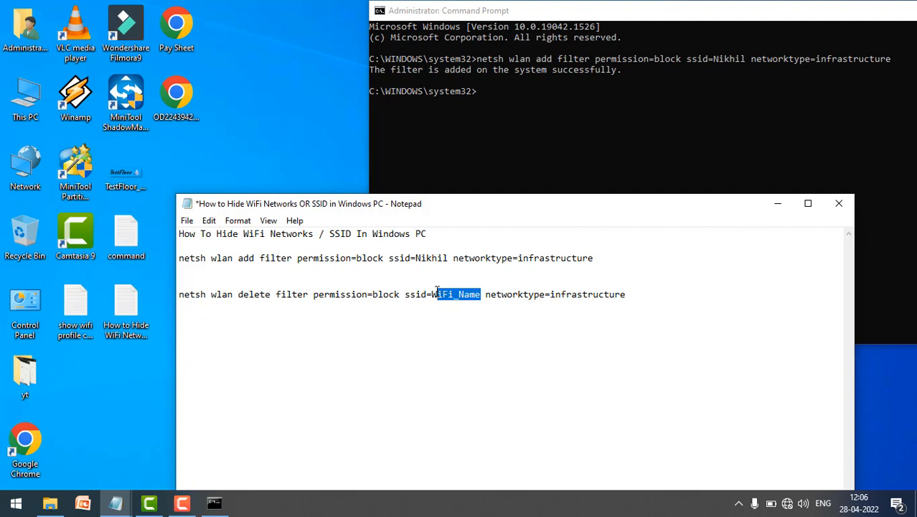
text(Nikhil)
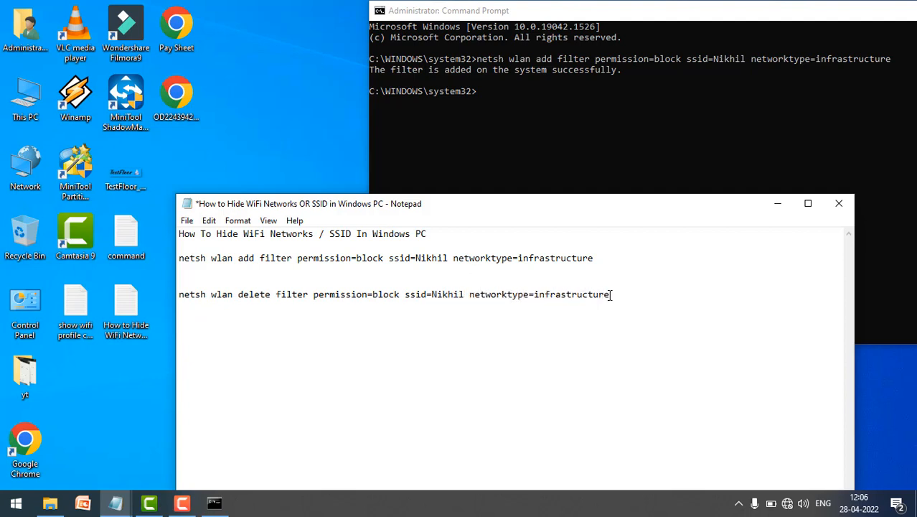
right_click(395, 293)
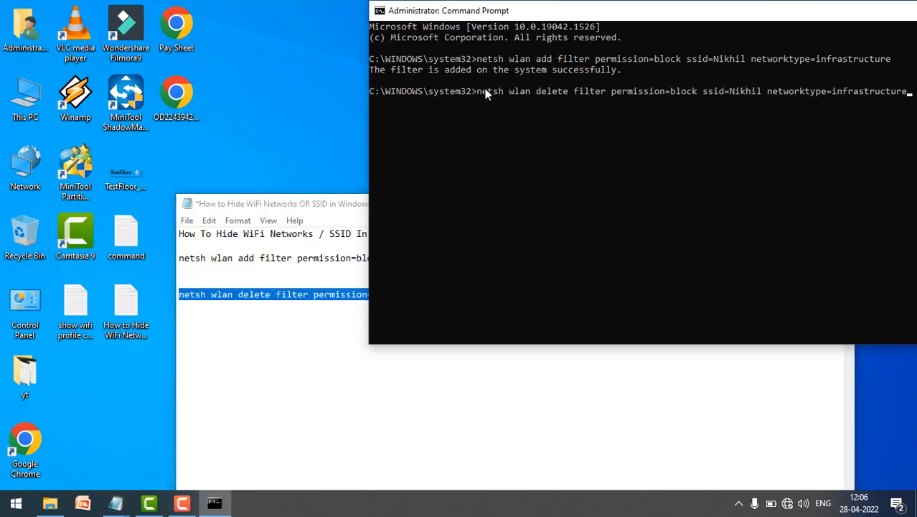
mouse_move(568, 186)
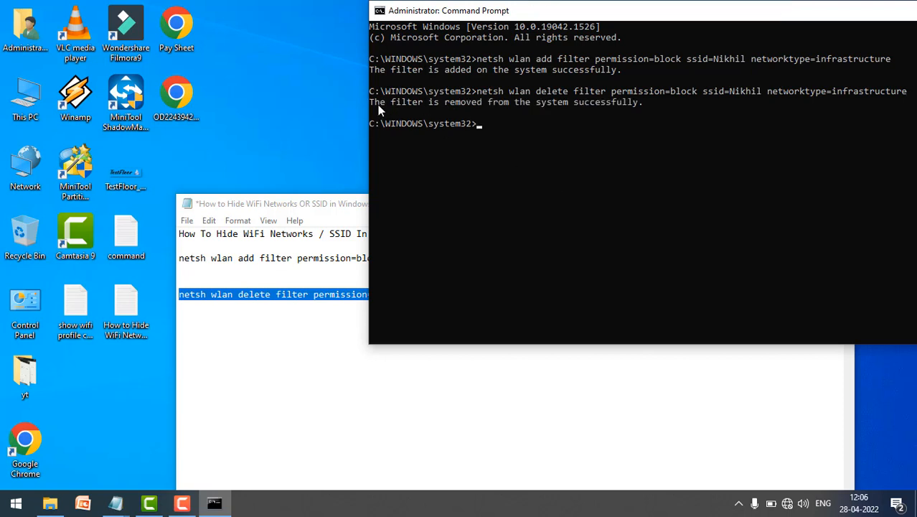
mouse_move(786, 509)
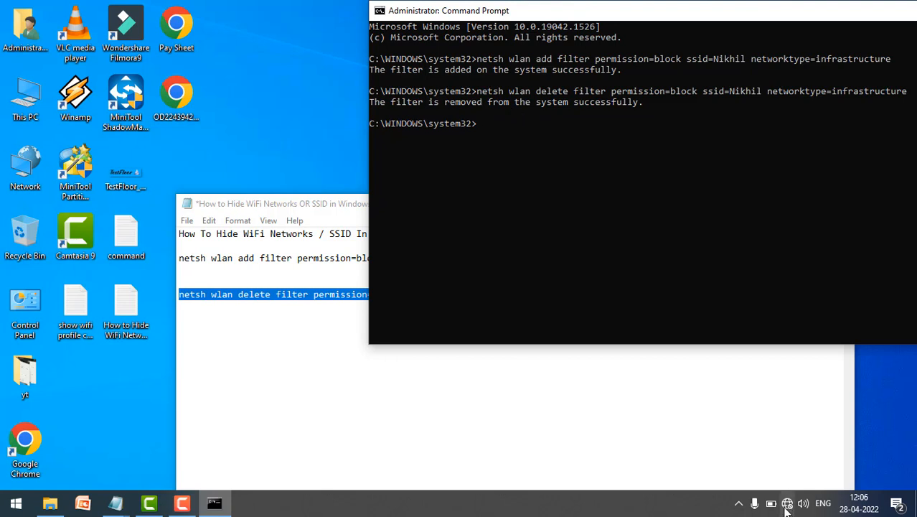
Step: Check that Nikhil is back in the Wi-Fi list, then close Command Prompt
click(787, 502)
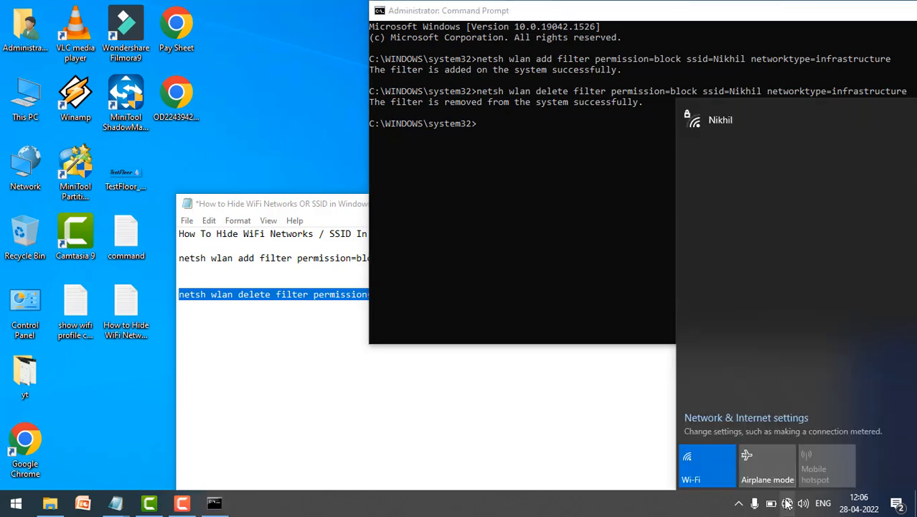
mouse_move(724, 120)
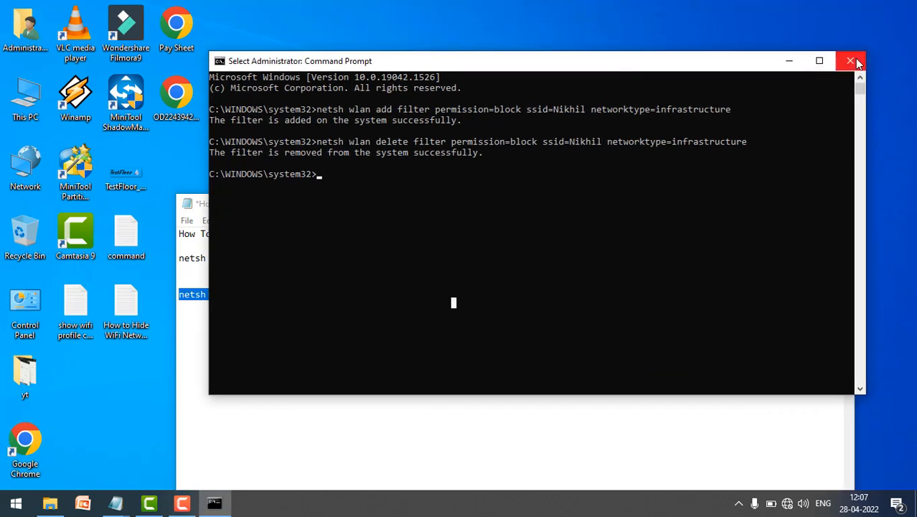
click(851, 60)
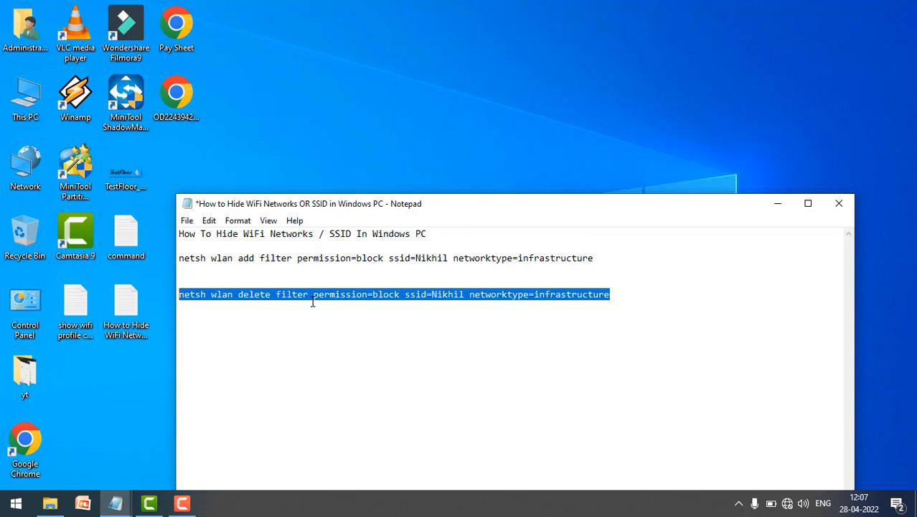
Step: Deselect the delete command in Notepad
click(504, 294)
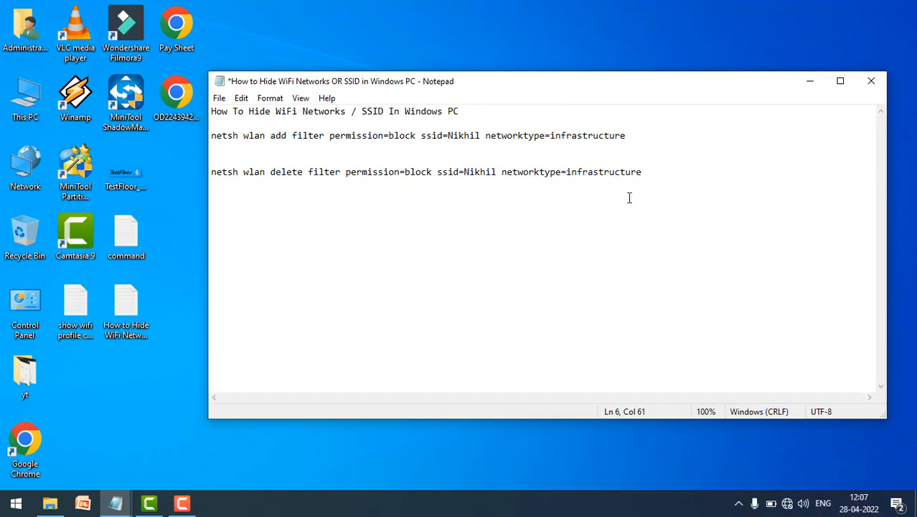
mouse_move(399, 285)
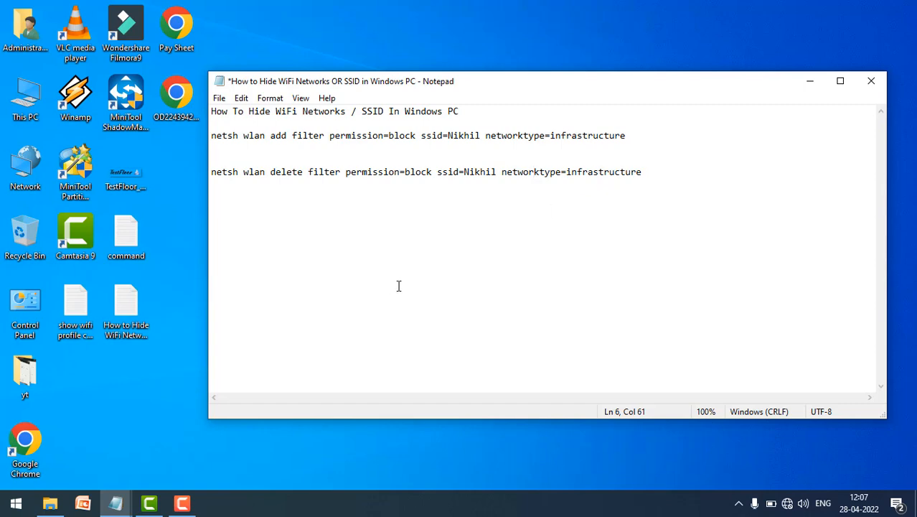